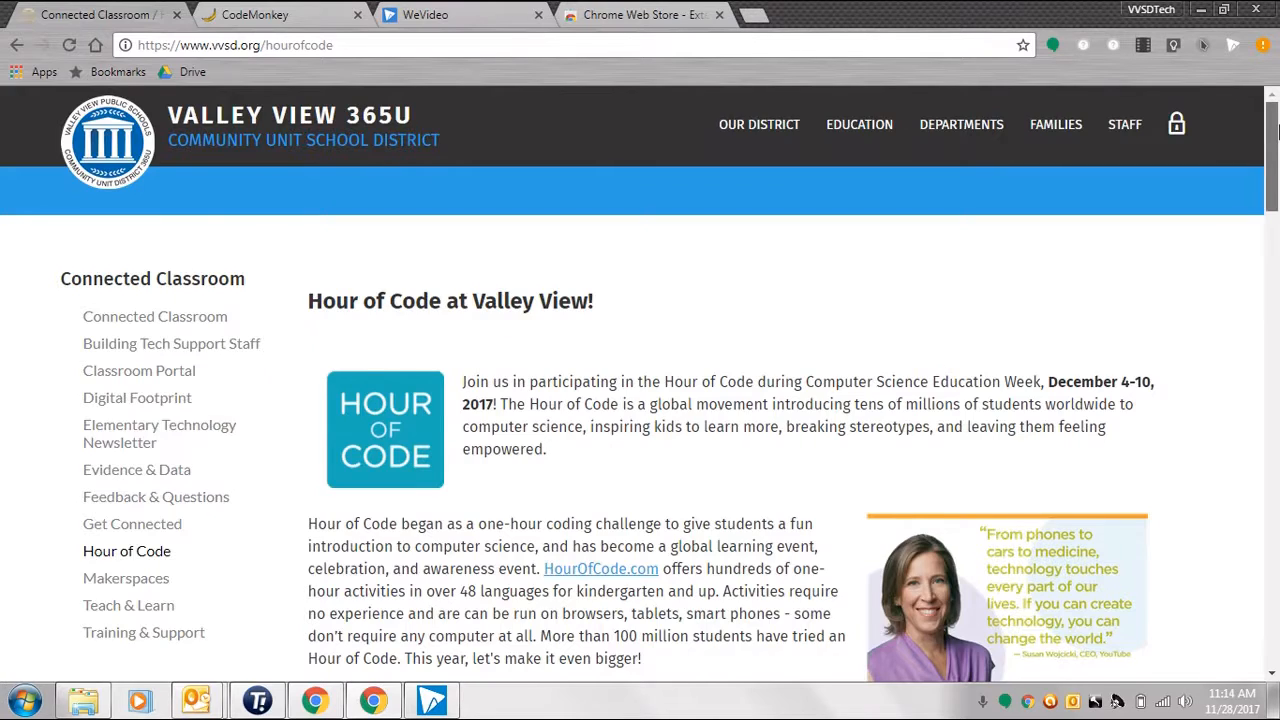
Scroll the Hour of Code page down to the Recommended Hour of Code Activities heading
{"action": "scroll", "scroll_direction": "down", "scroll_amount": 3}
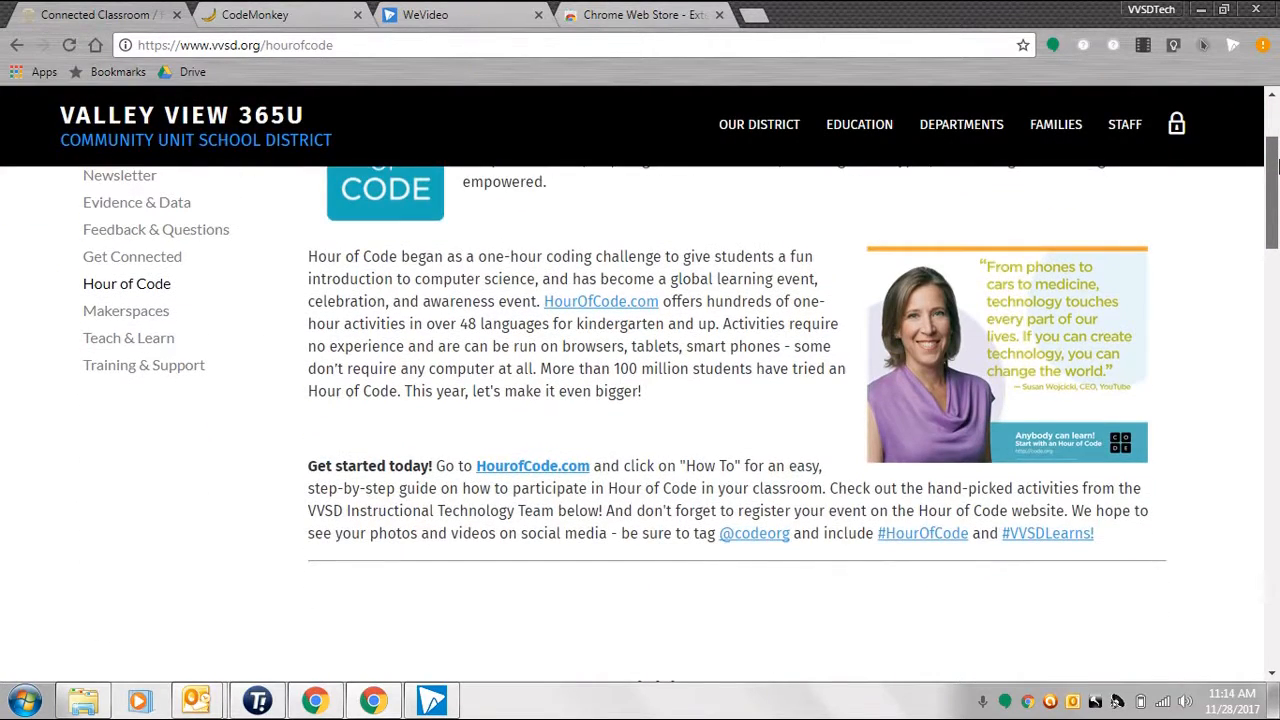
{"action": "scroll", "scroll_direction": "down", "scroll_amount": 3}
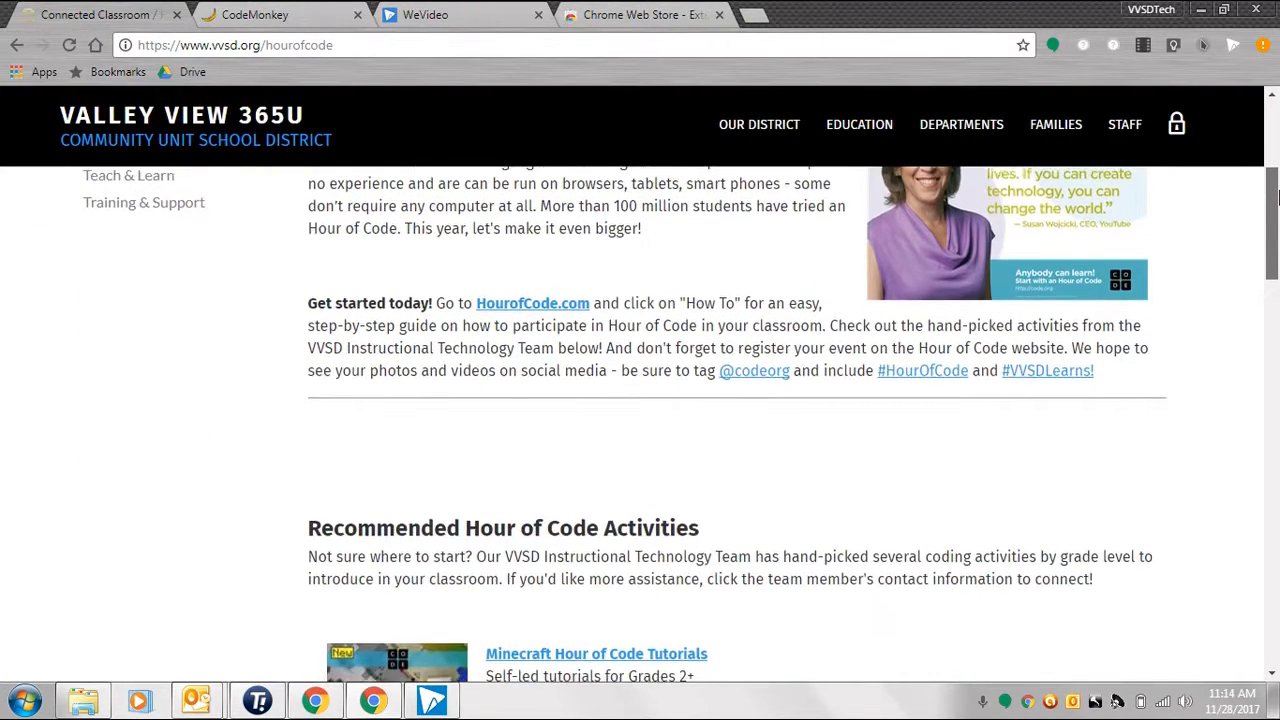
{"action": "scroll", "scroll_direction": "down", "scroll_amount": 3}
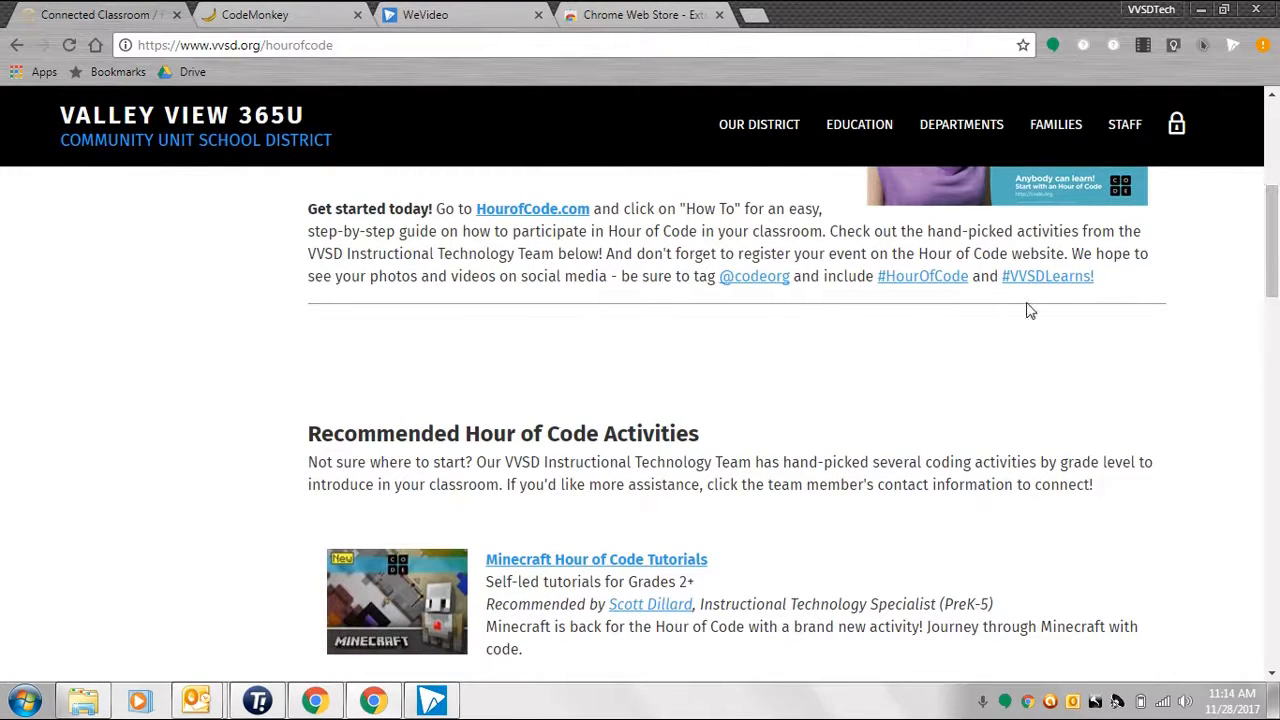
{"action": "mouse_move", "coordinate": [890, 302]}
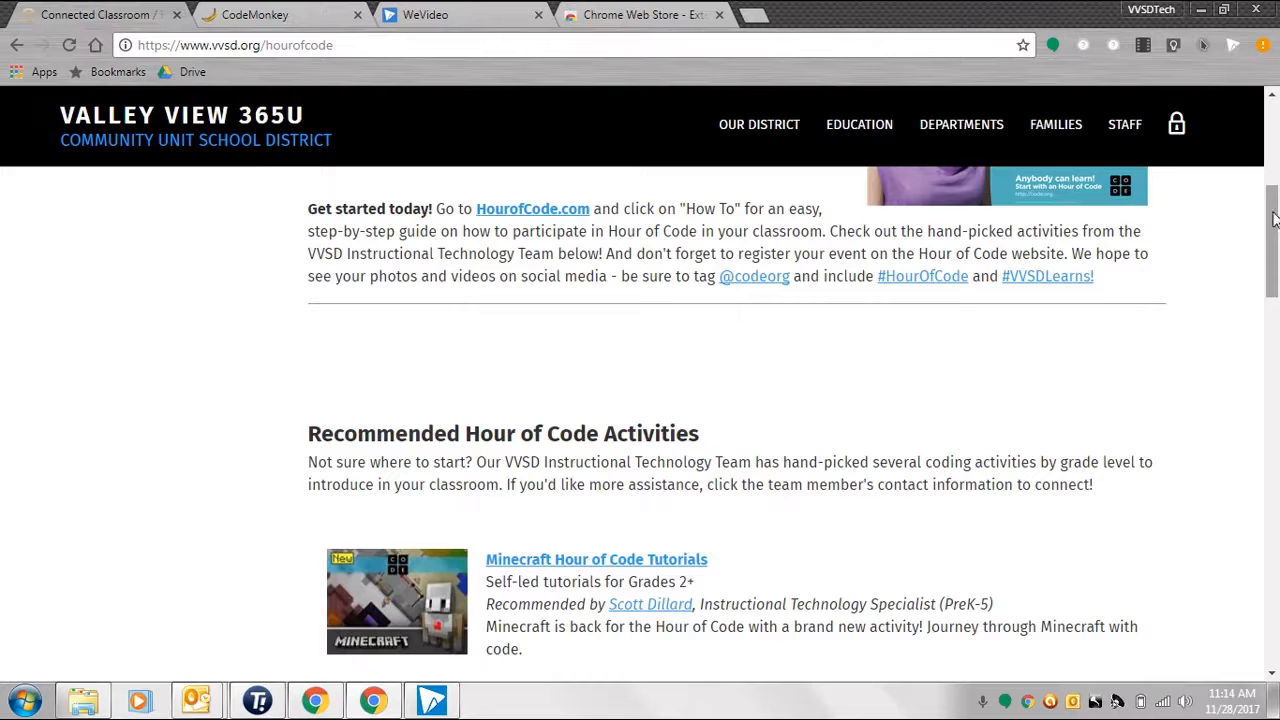
{"action": "scroll", "scroll_direction": "down", "scroll_amount": 3}
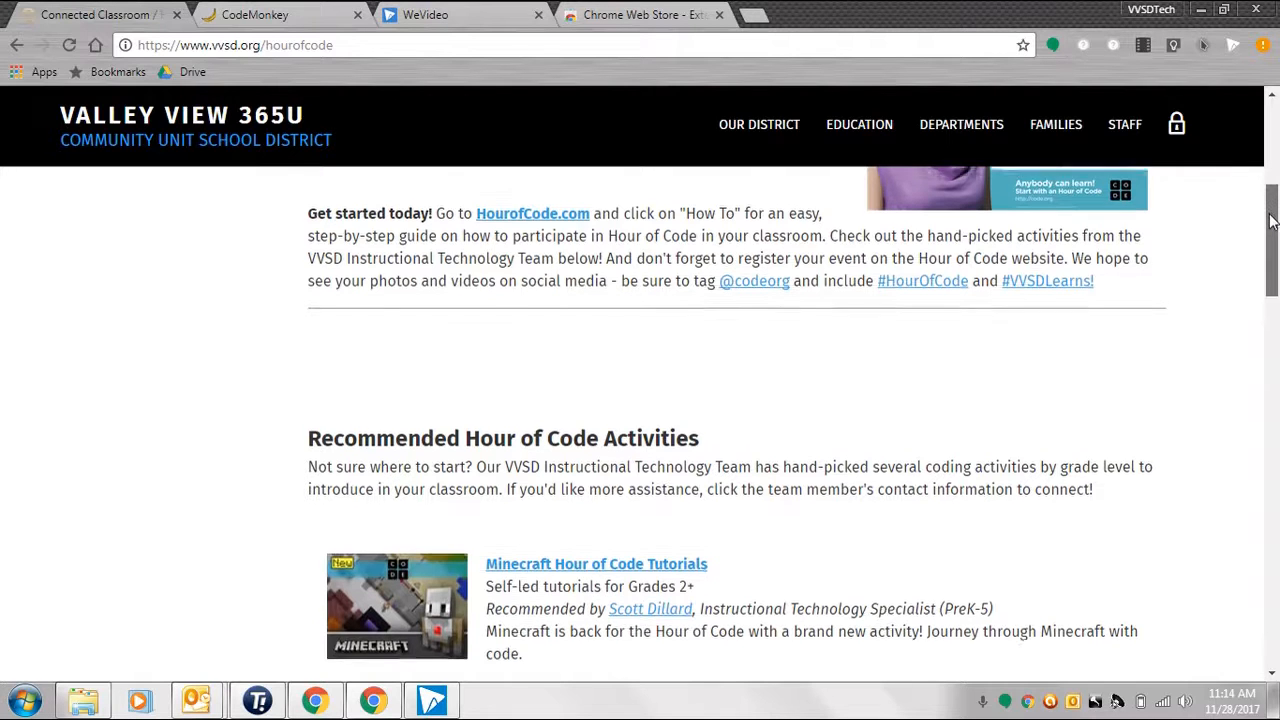
Scroll through the recommended activities past CodeCombat to the Code Monkey: Python Chatbot entry
{"action": "scroll", "scroll_direction": "down", "scroll_amount": 3}
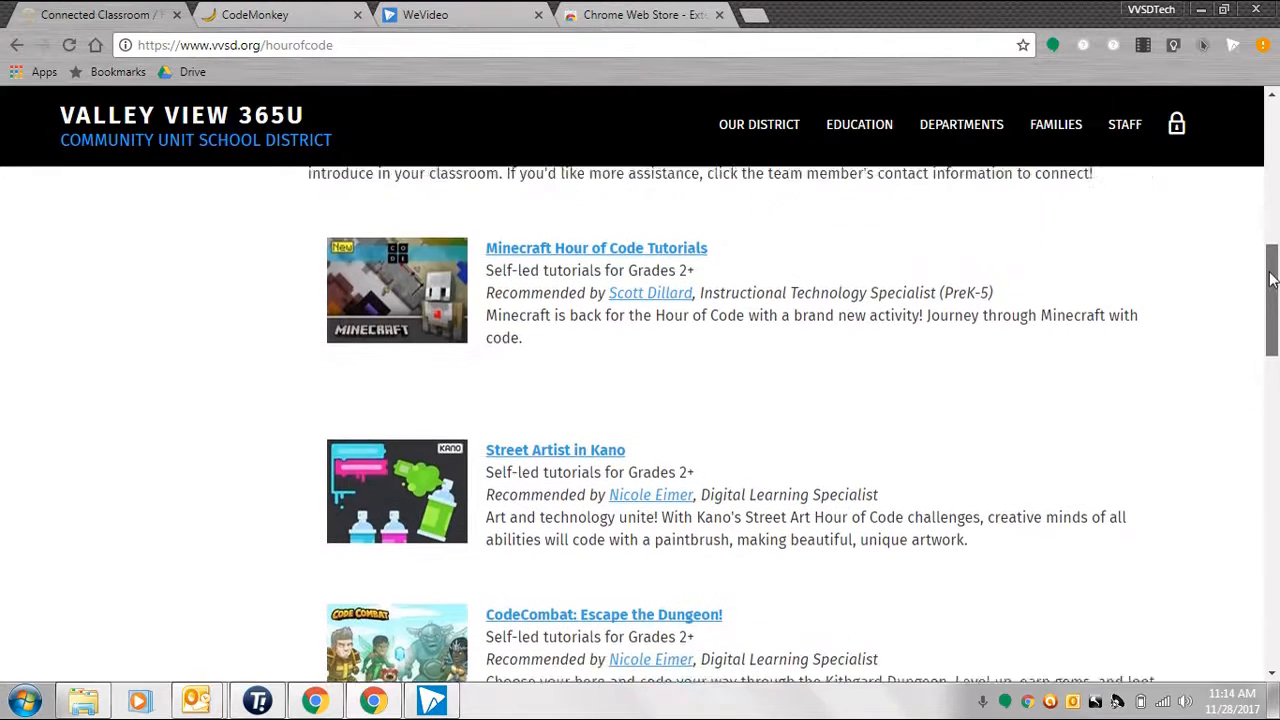
{"action": "scroll", "scroll_direction": "down", "scroll_amount": 3}
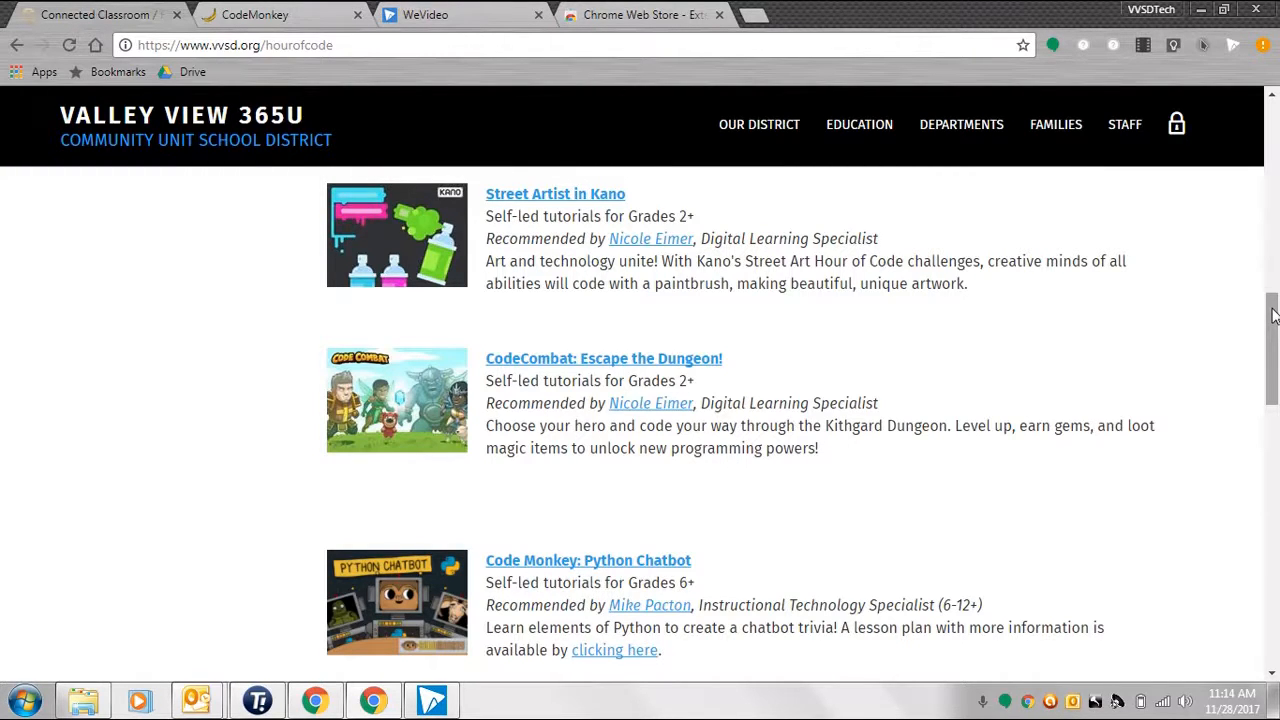
{"action": "scroll", "scroll_direction": "down", "scroll_amount": 3}
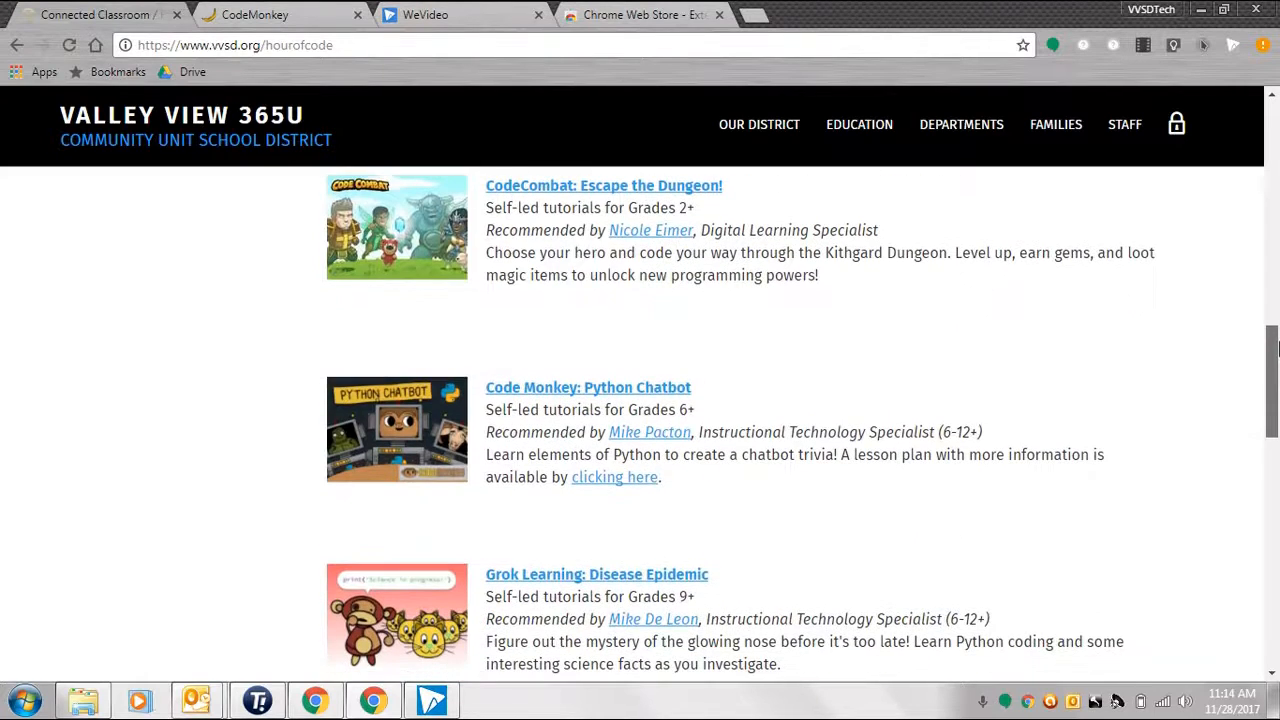
{"action": "scroll", "scroll_direction": "down", "scroll_amount": 3}
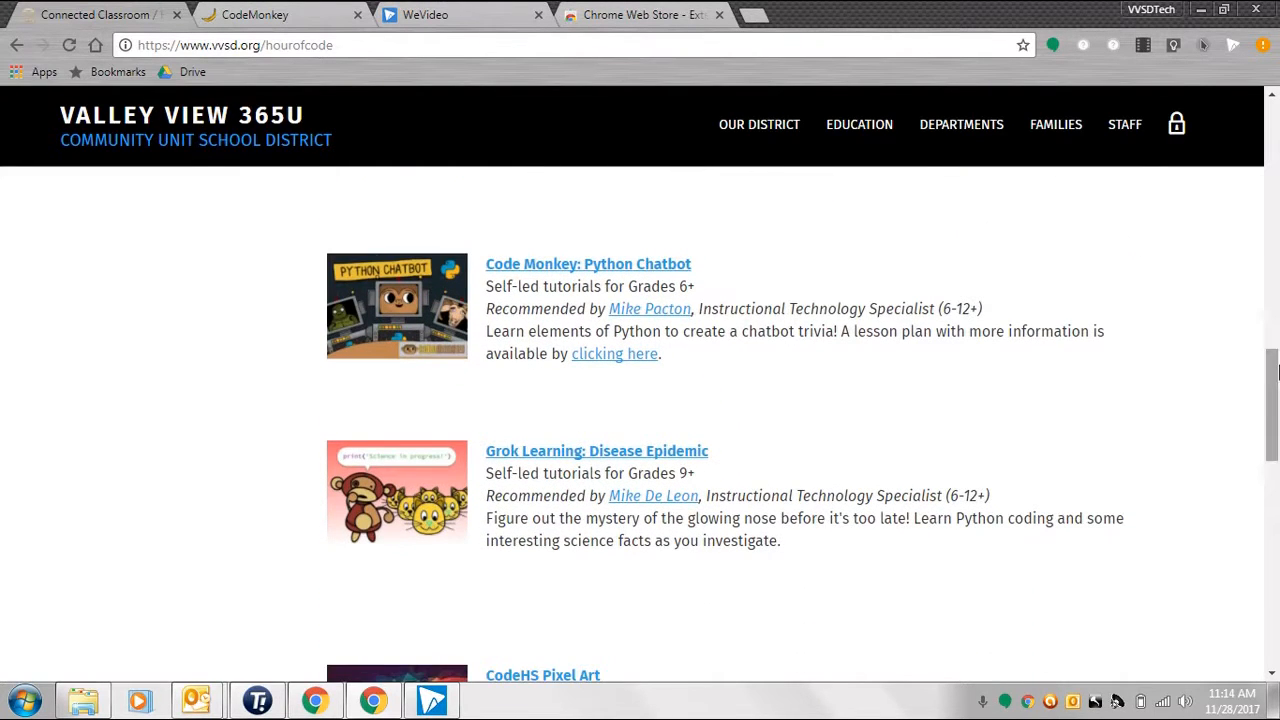
{"action": "scroll", "scroll_direction": "down", "scroll_amount": 3}
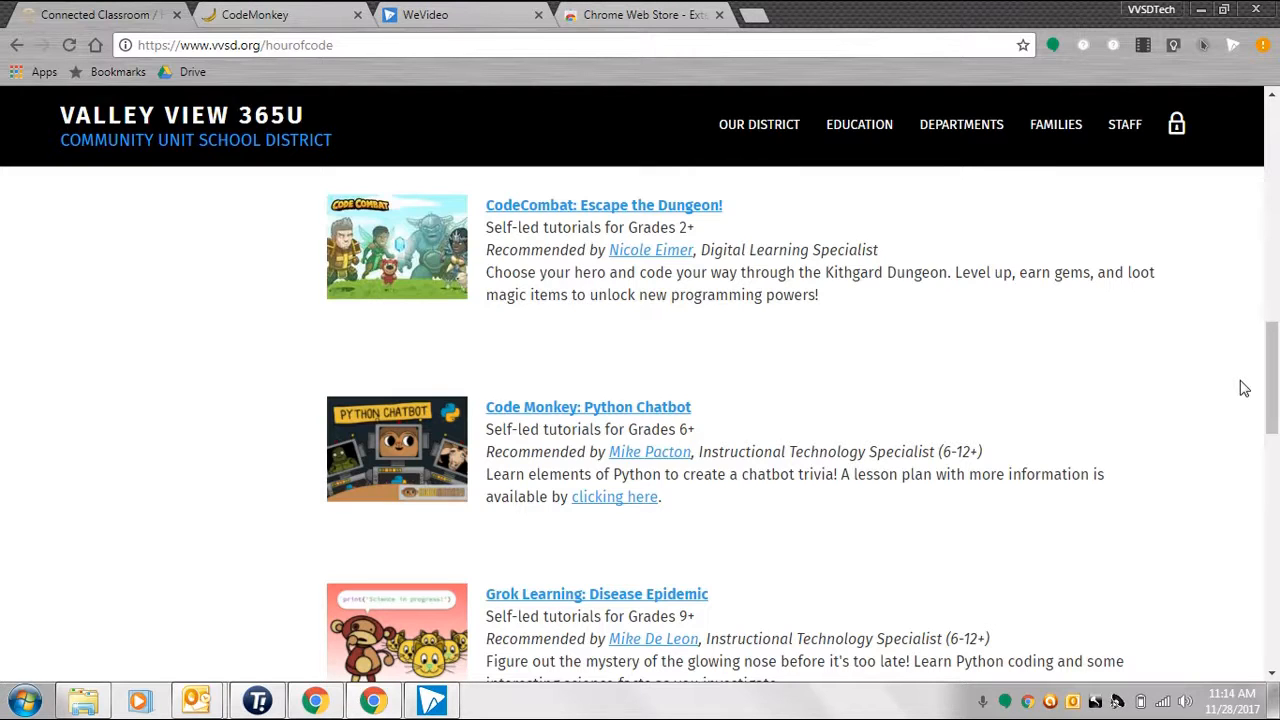
{"action": "mouse_move", "coordinate": [808, 433]}
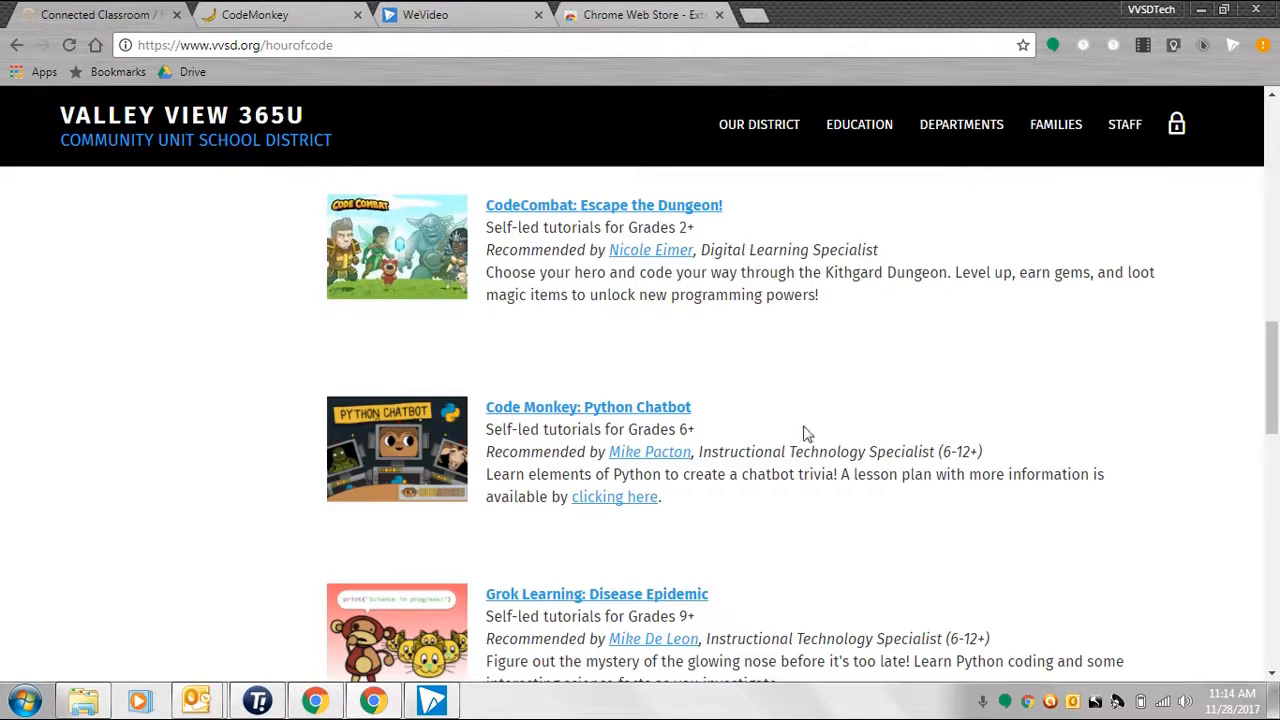
{"action": "mouse_move", "coordinate": [660, 415]}
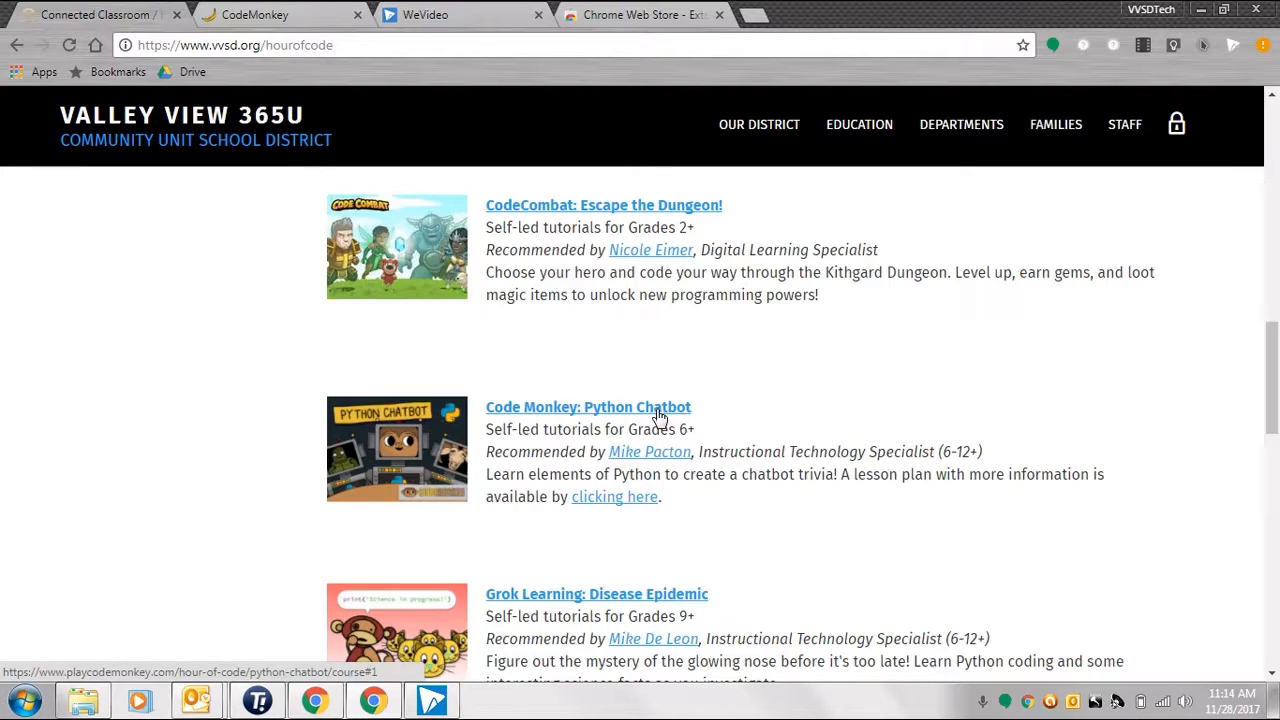
Open the Code Monkey: Python Chatbot activity at Exercise 3 of 16
{"action": "left_click", "coordinate": [588, 406]}
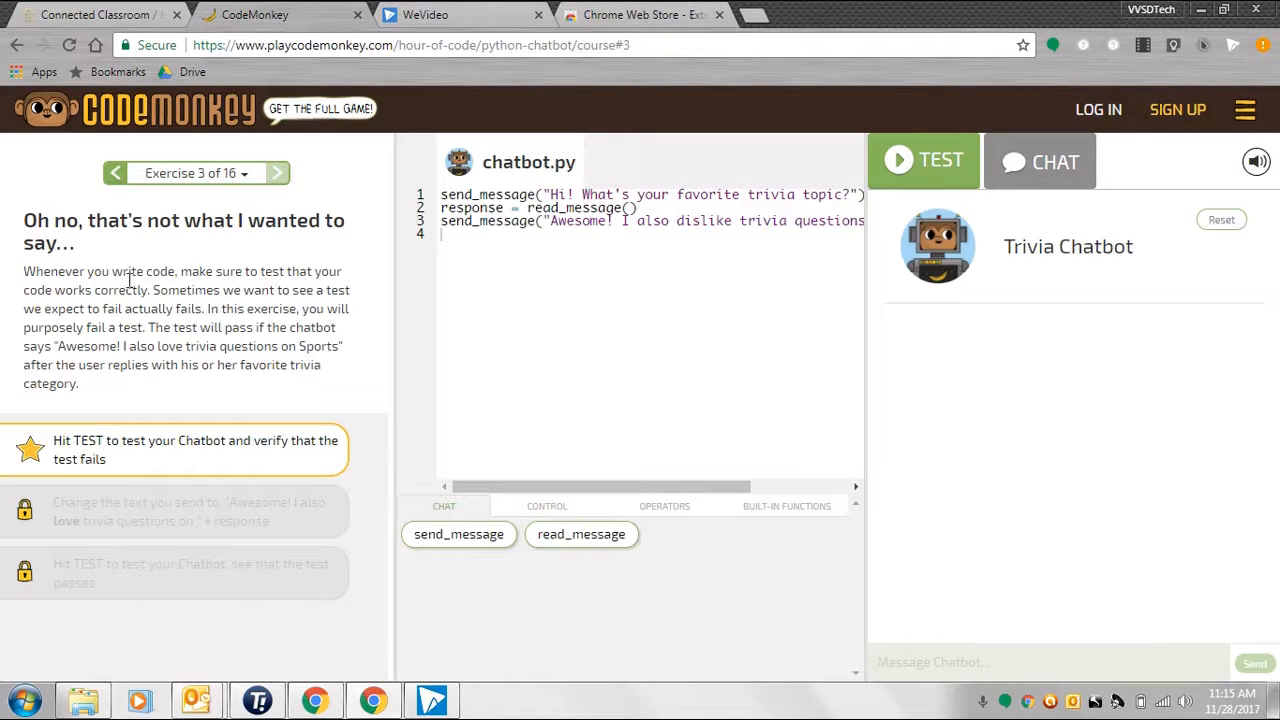
{"action": "mouse_move", "coordinate": [158, 398]}
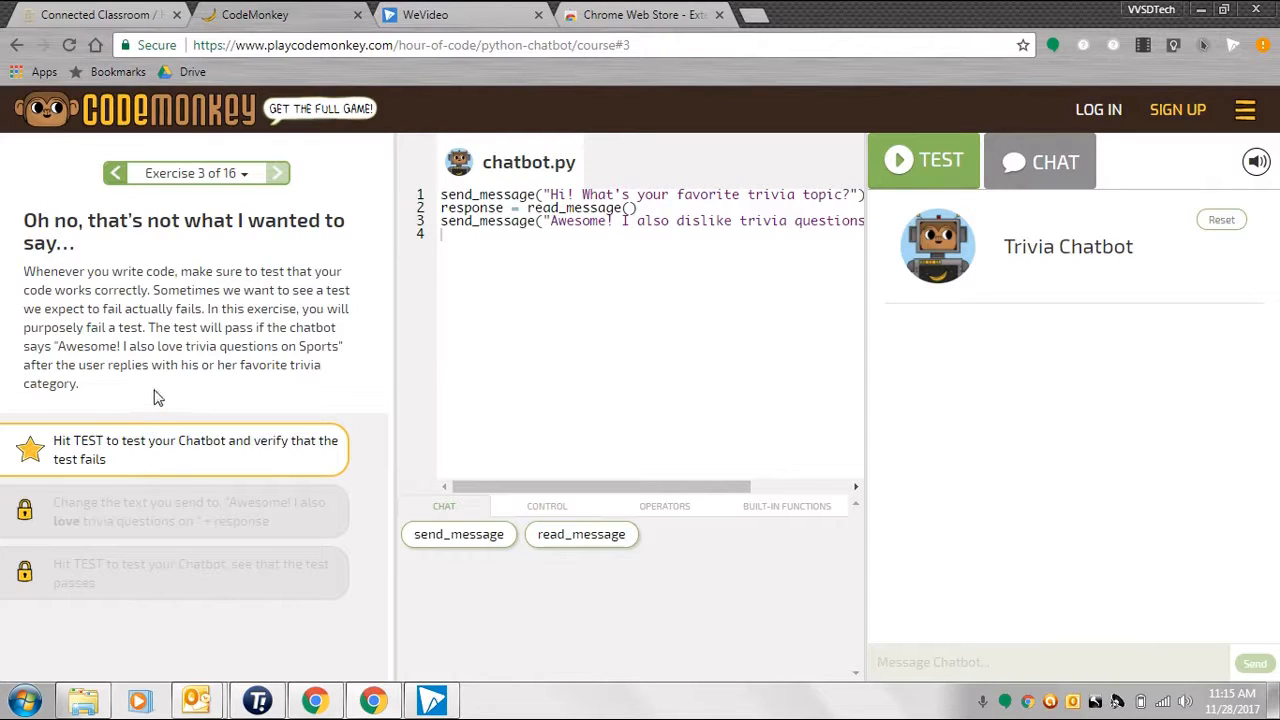
{"action": "mouse_move", "coordinate": [335, 377]}
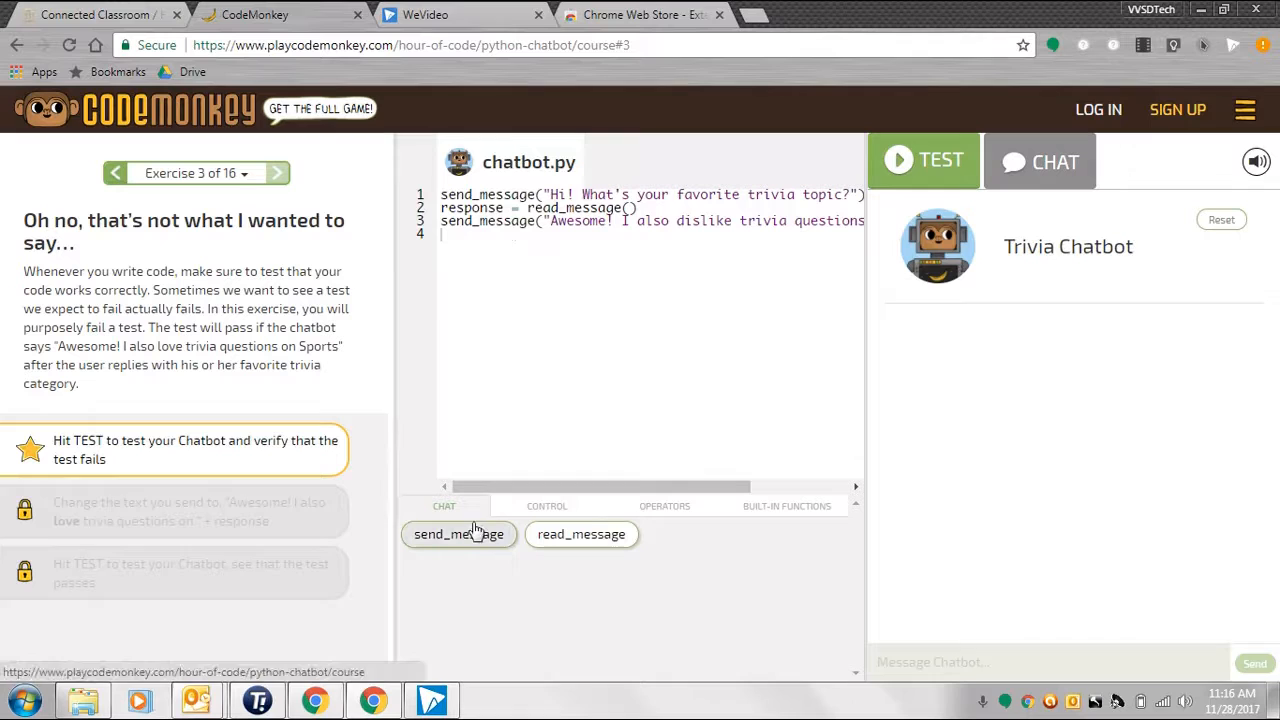
Add and remove a send_message line, then start testing the three-line starter chatbot
{"action": "left_click", "coordinate": [458, 534]}
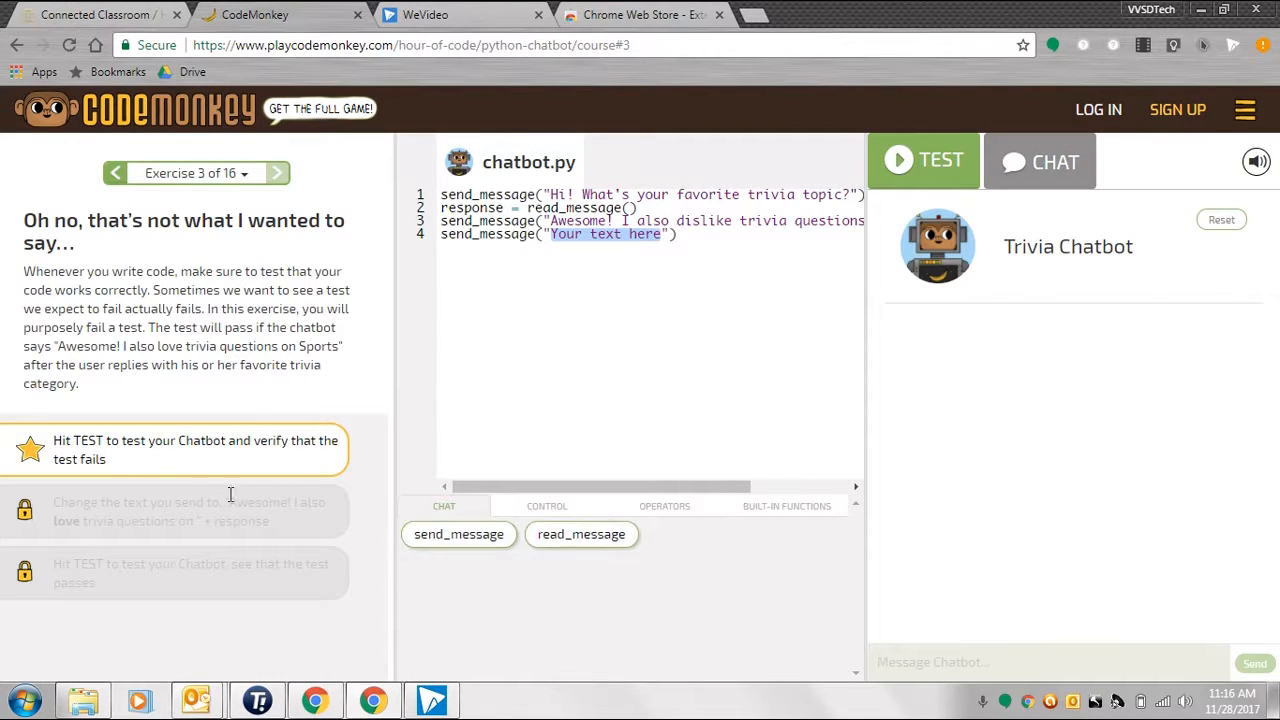
{"action": "mouse_move", "coordinate": [165, 459]}
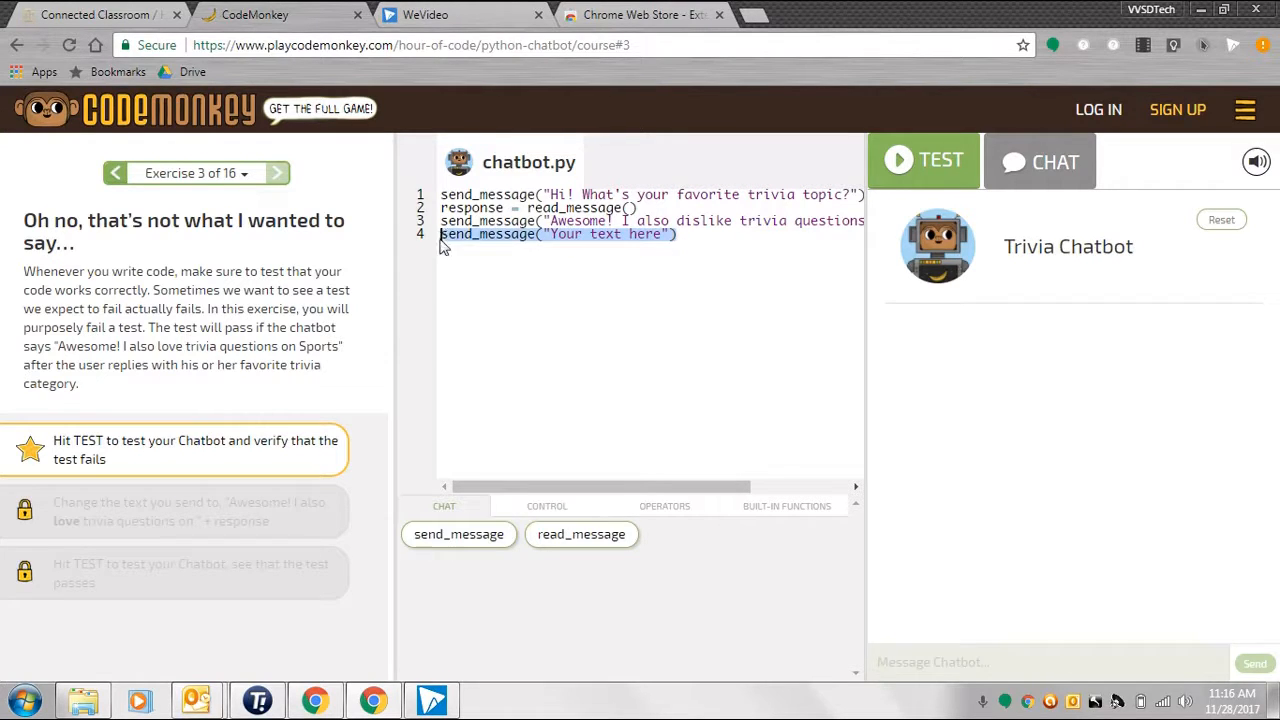
{"action": "key", "text": "Delete"}
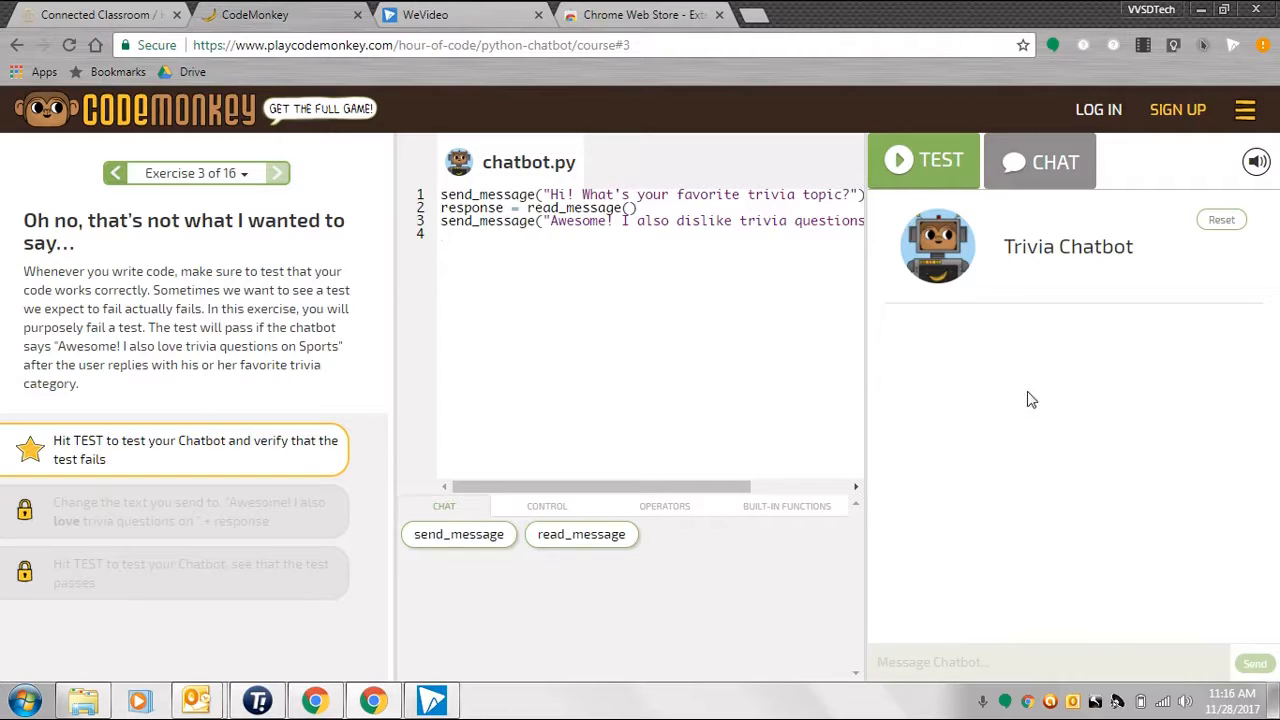
{"action": "left_click", "coordinate": [922, 160]}
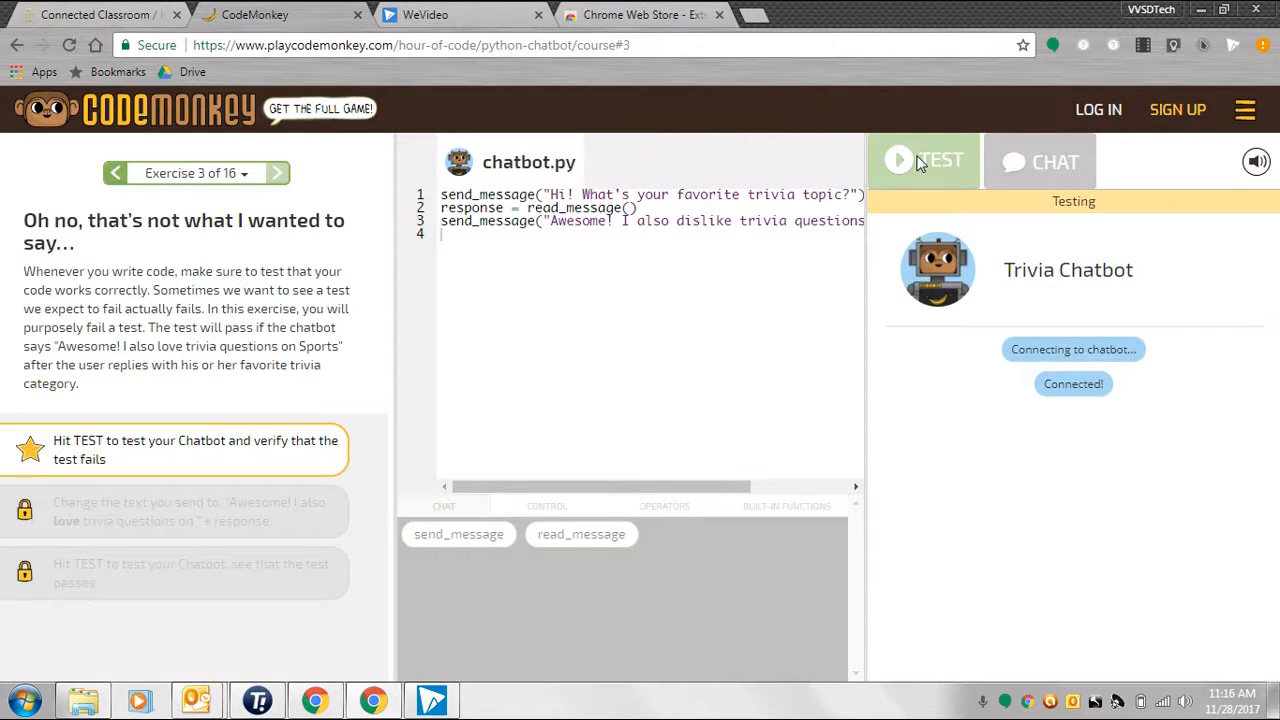
Run the chatbot test until it fails expecting the Sports trivia reply
{"action": "left_click", "coordinate": [923, 161]}
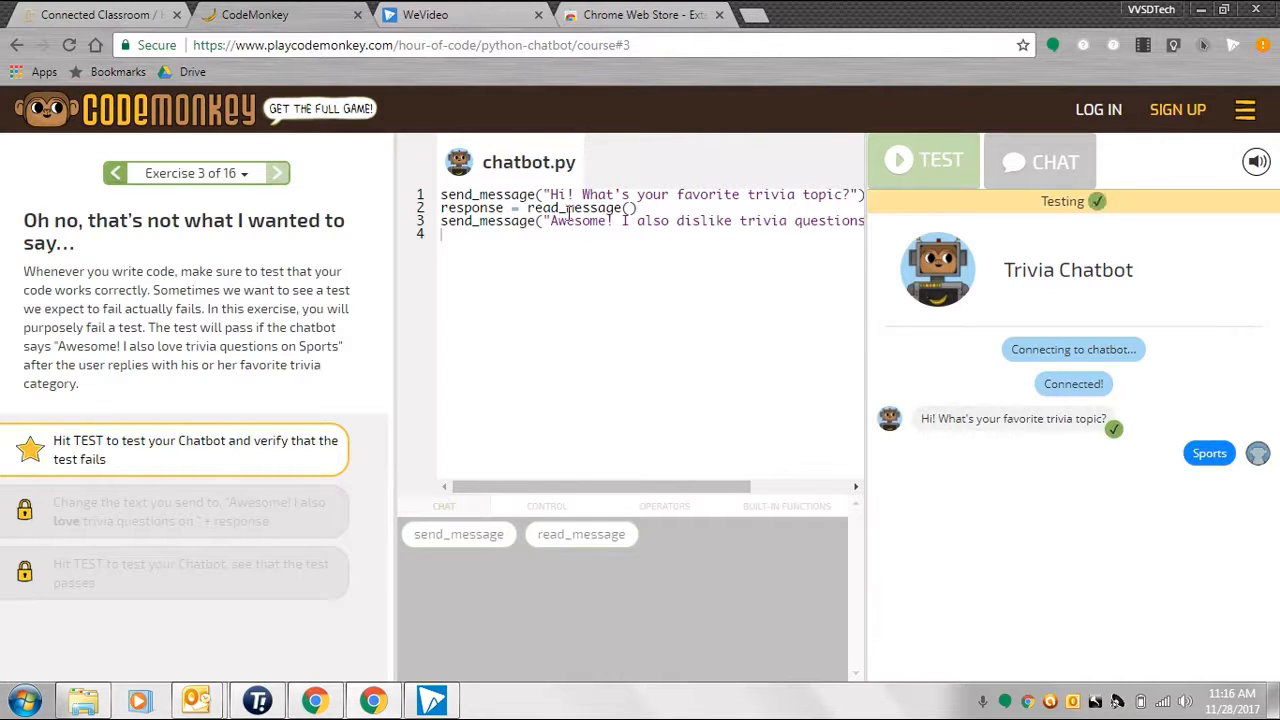
{"action": "left_click", "coordinate": [922, 160]}
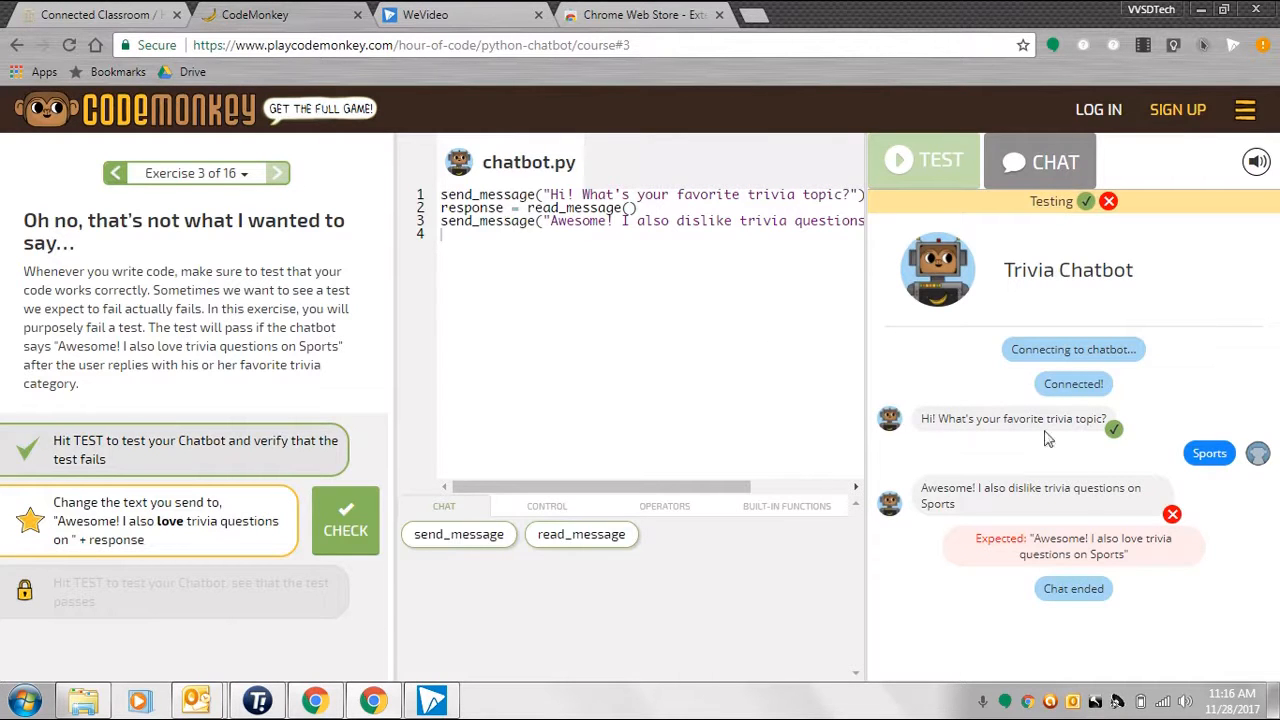
{"action": "mouse_move", "coordinate": [1187, 566]}
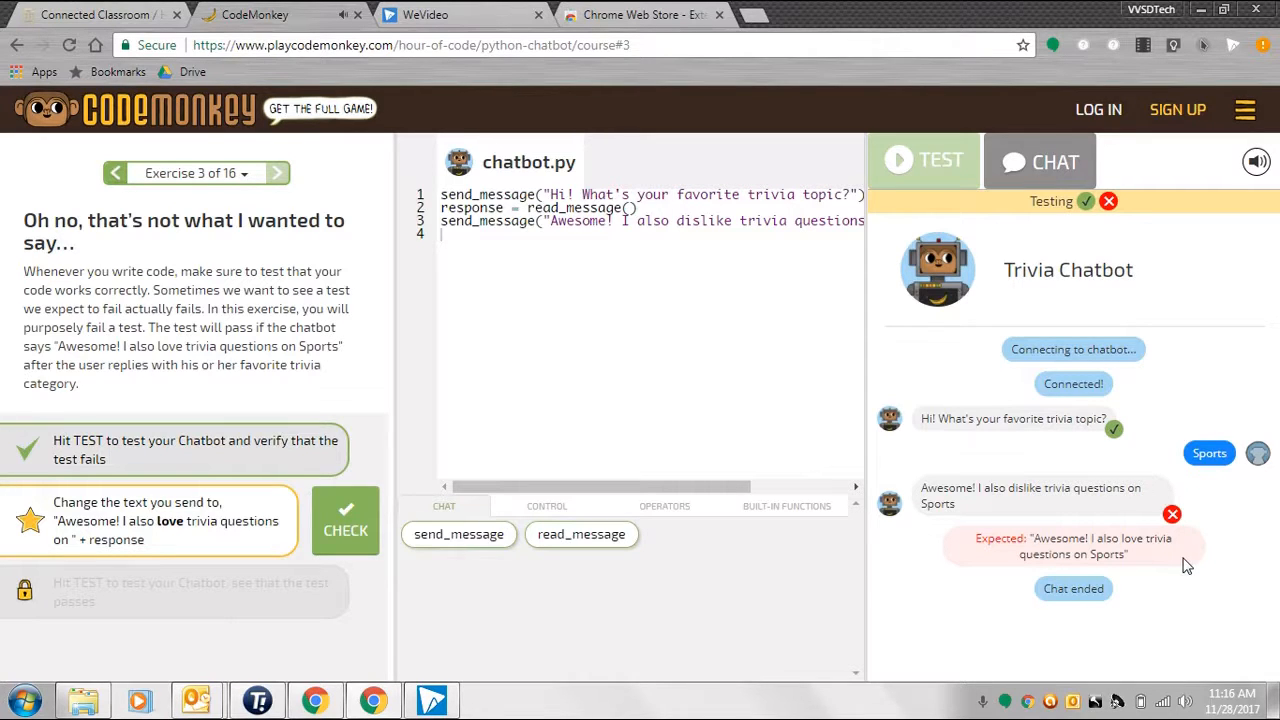
{"action": "mouse_move", "coordinate": [548, 400]}
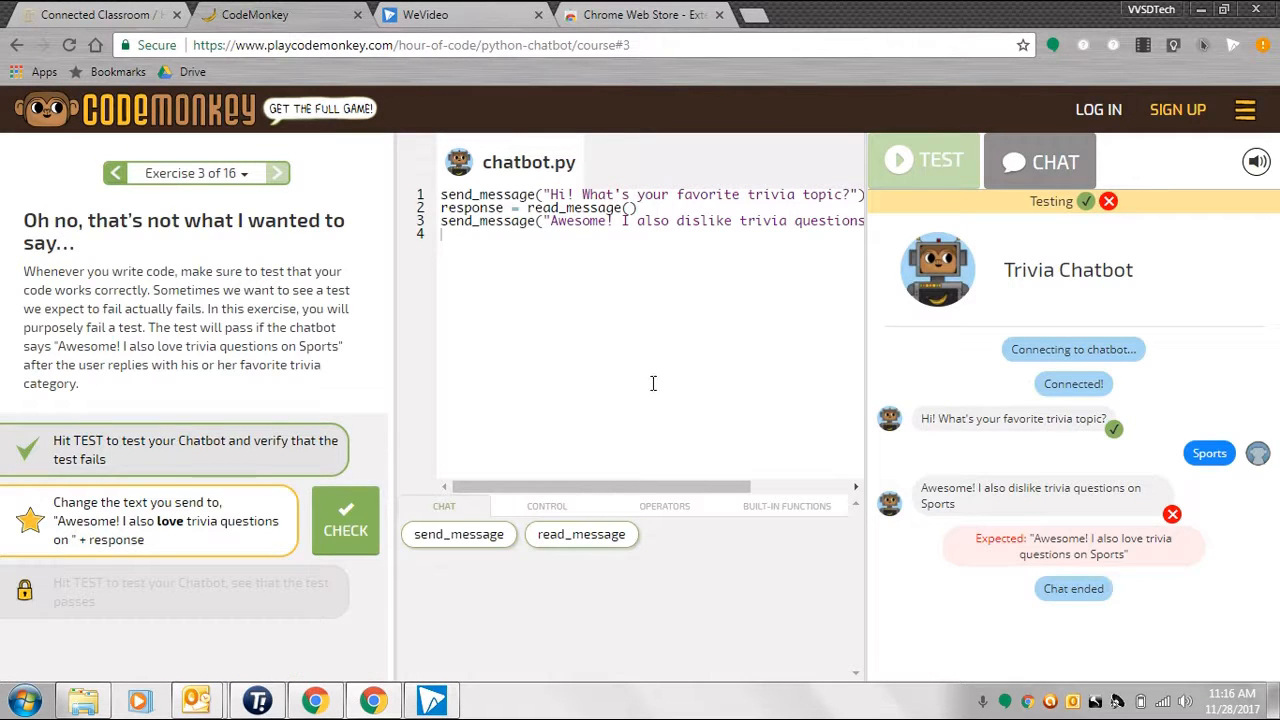
{"action": "mouse_move", "coordinate": [176, 513]}
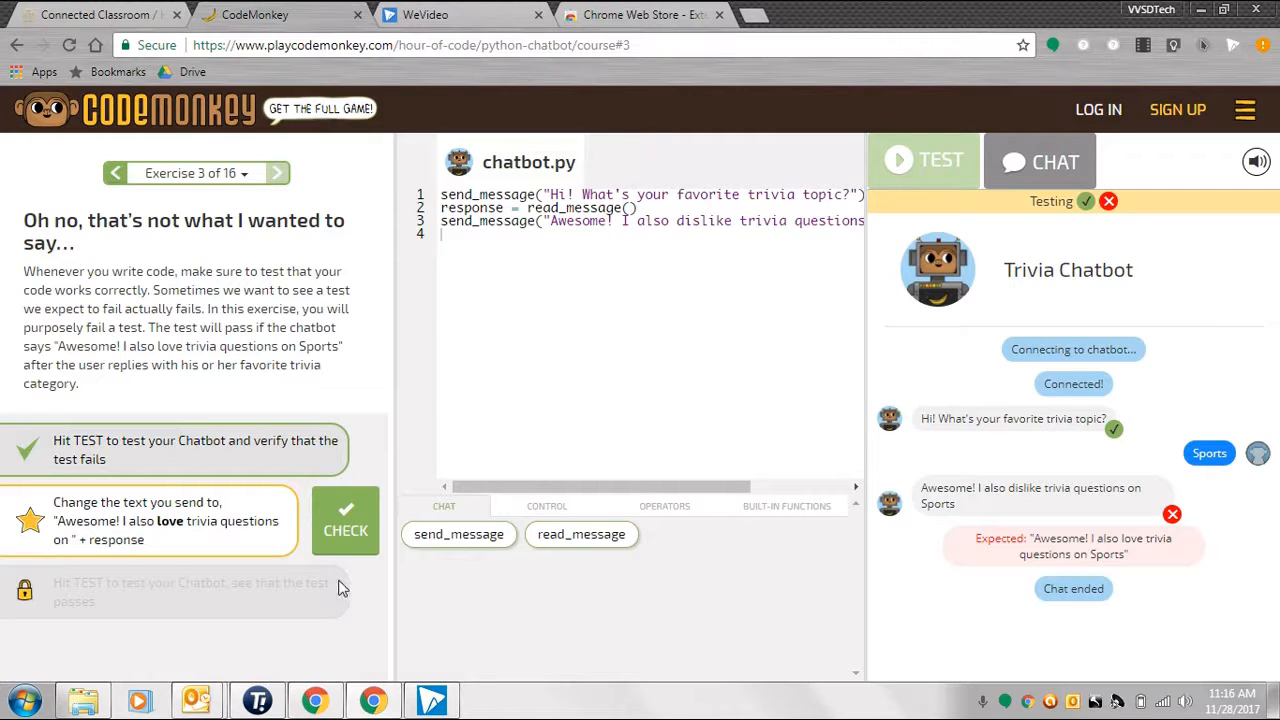
{"action": "mouse_move", "coordinate": [118, 177]}
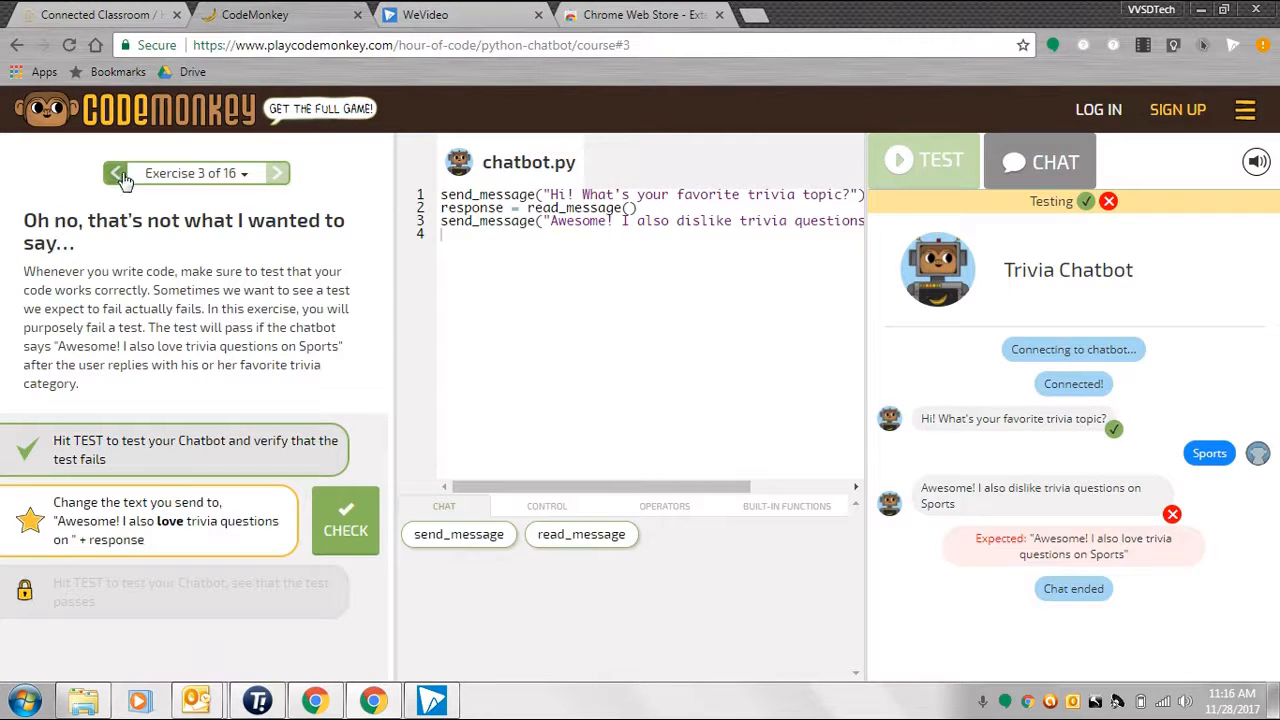
View Exercise 2, then return to Exercise 3 with its tasks reset
{"action": "left_click", "coordinate": [197, 173]}
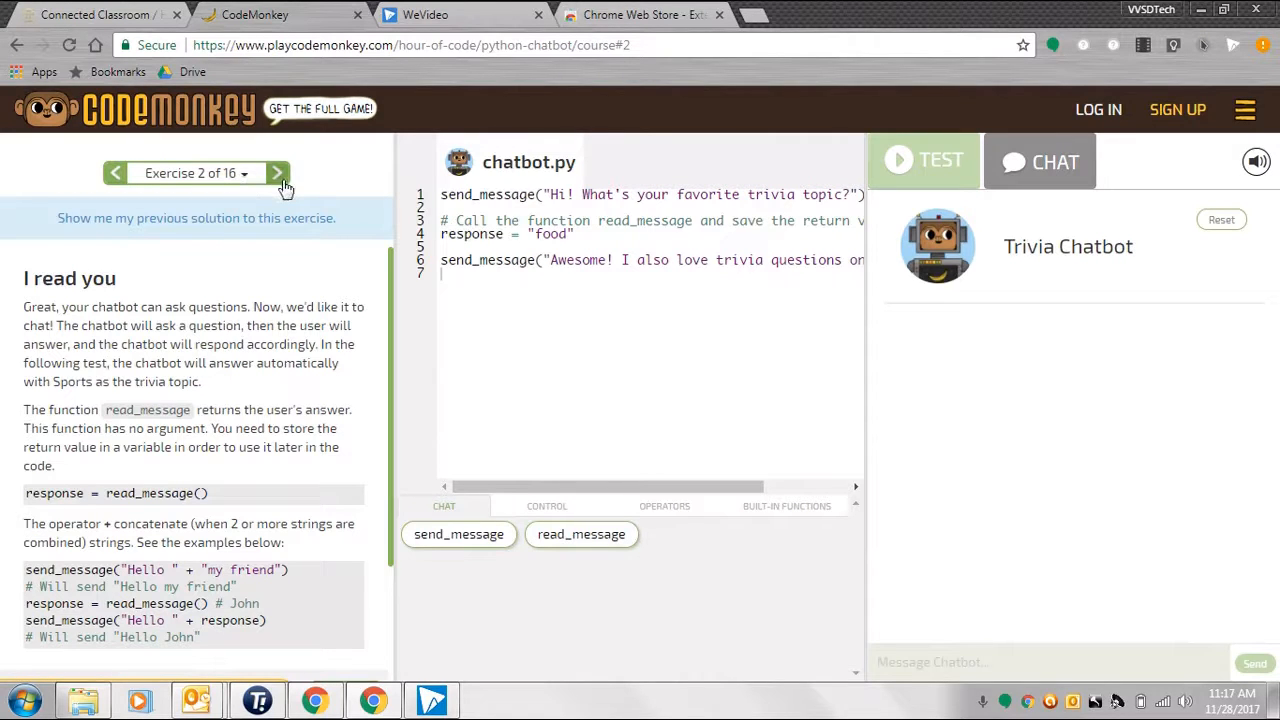
{"action": "left_click", "coordinate": [277, 173]}
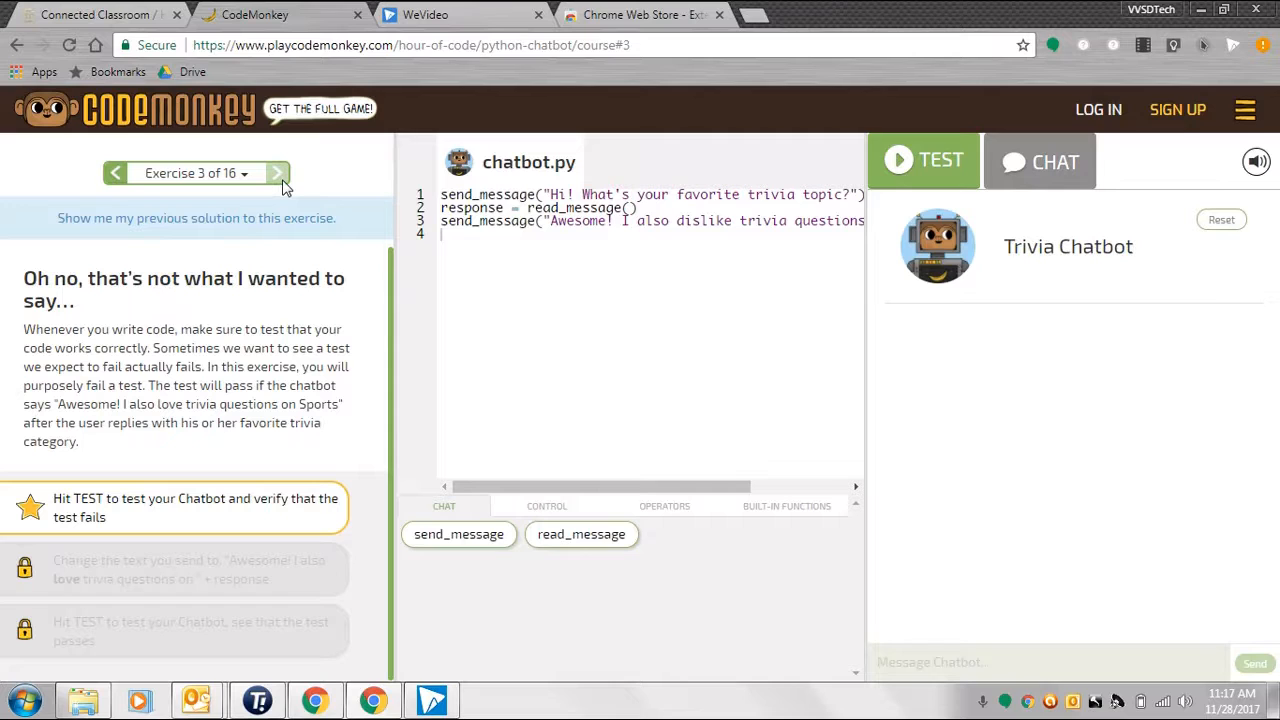
{"action": "mouse_move", "coordinate": [623, 307]}
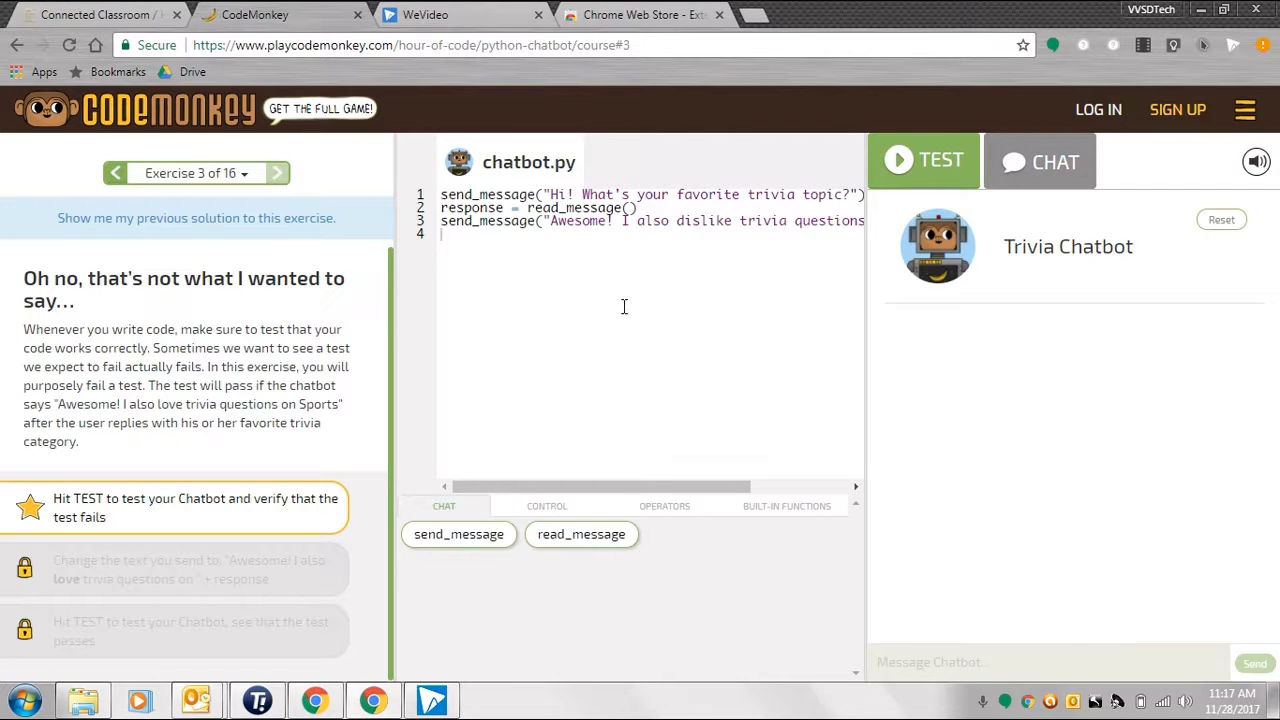